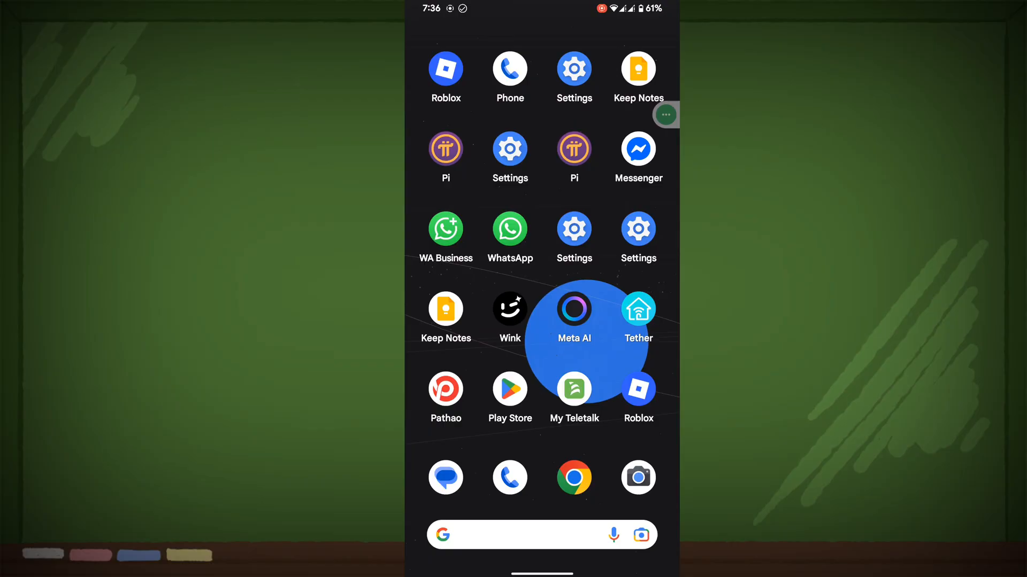
- Launch Google Play Store from its home screen icon
click(573, 308)
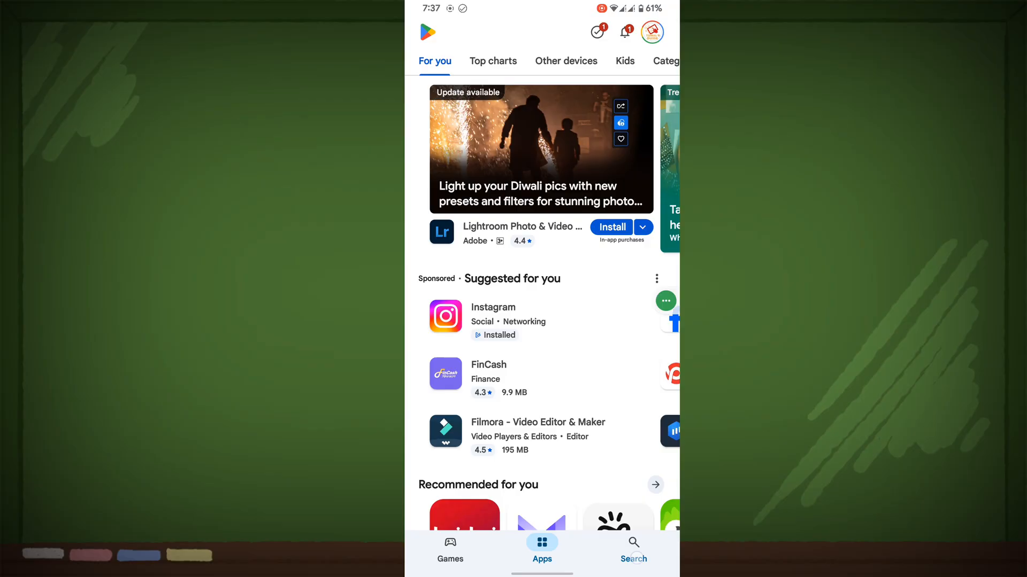
- Find WhatsApp Messenger in the Play Store and start its update
click(633, 550)
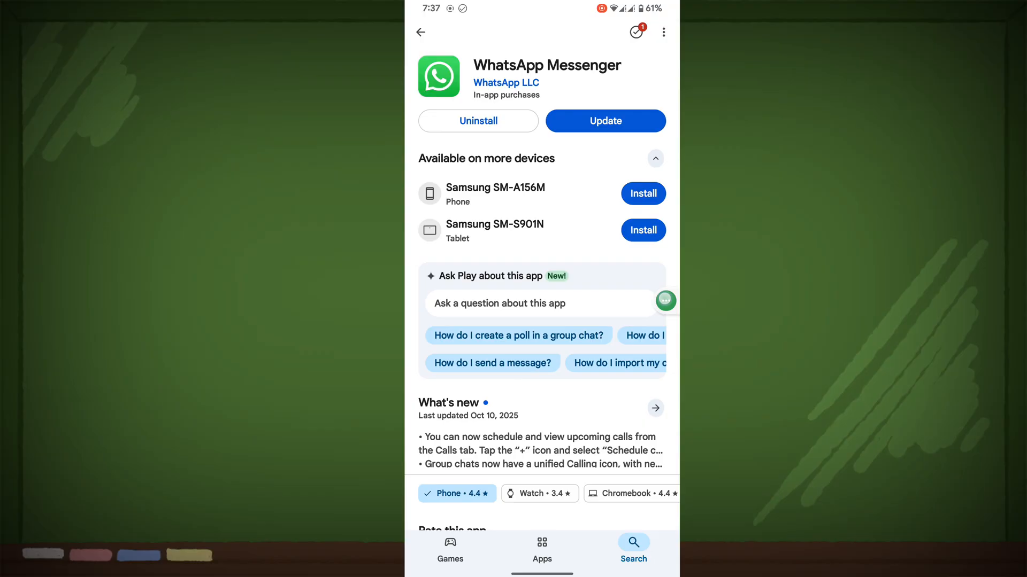
click(604, 121)
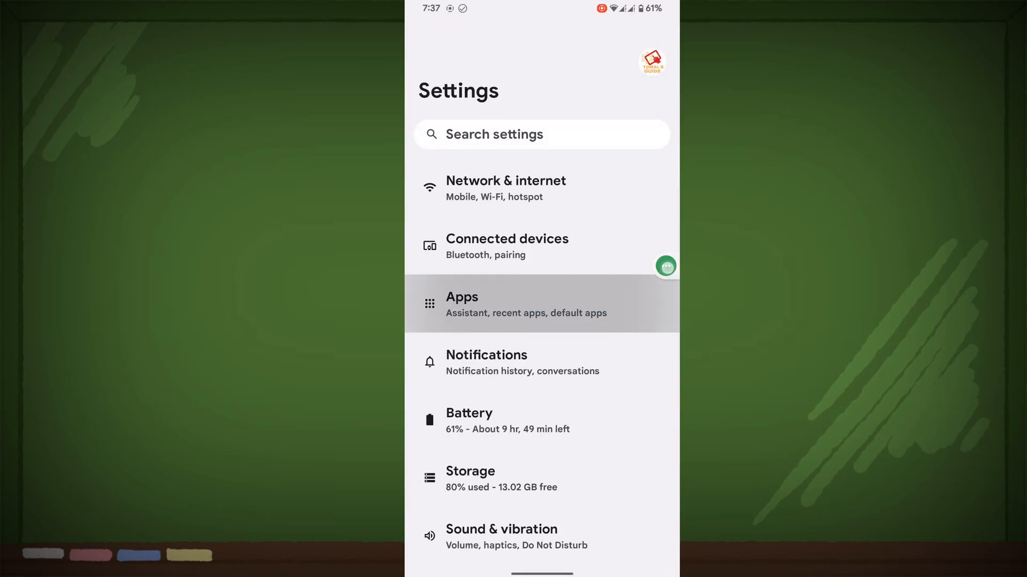
- Go to Apps, list all installed apps and search for 'wh' to find WhatsApp
click(525, 304)
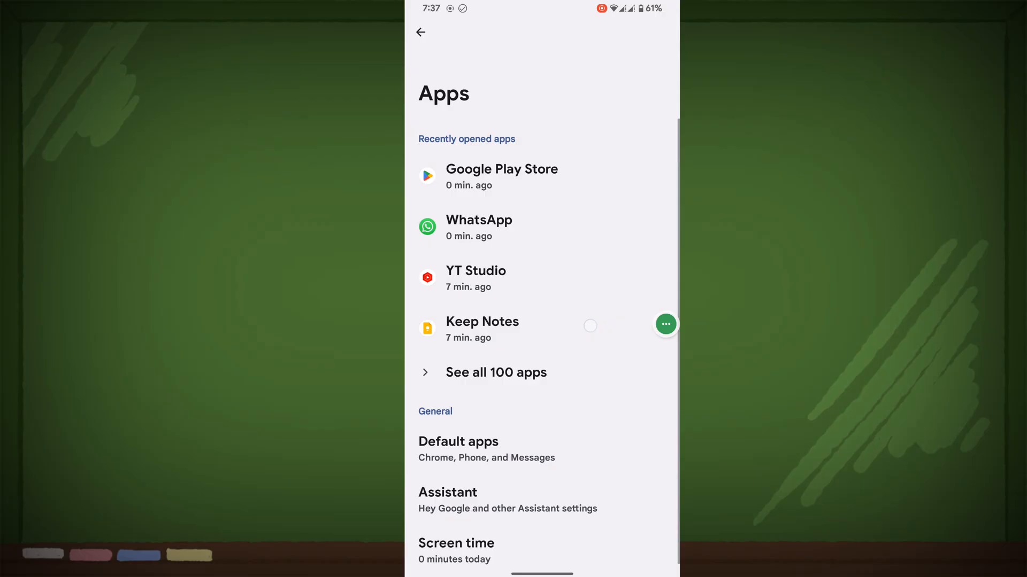
click(496, 373)
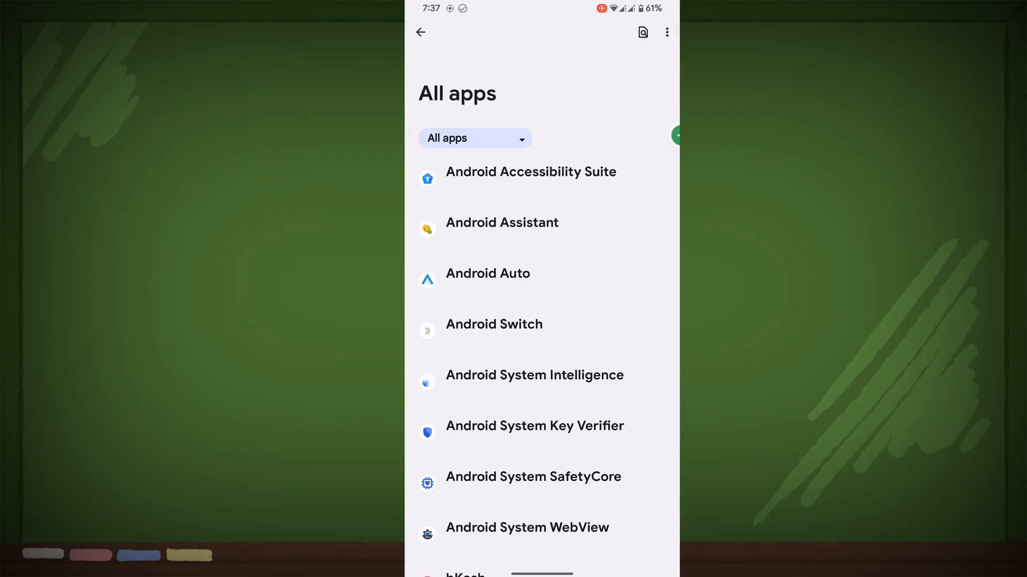
text(wh)
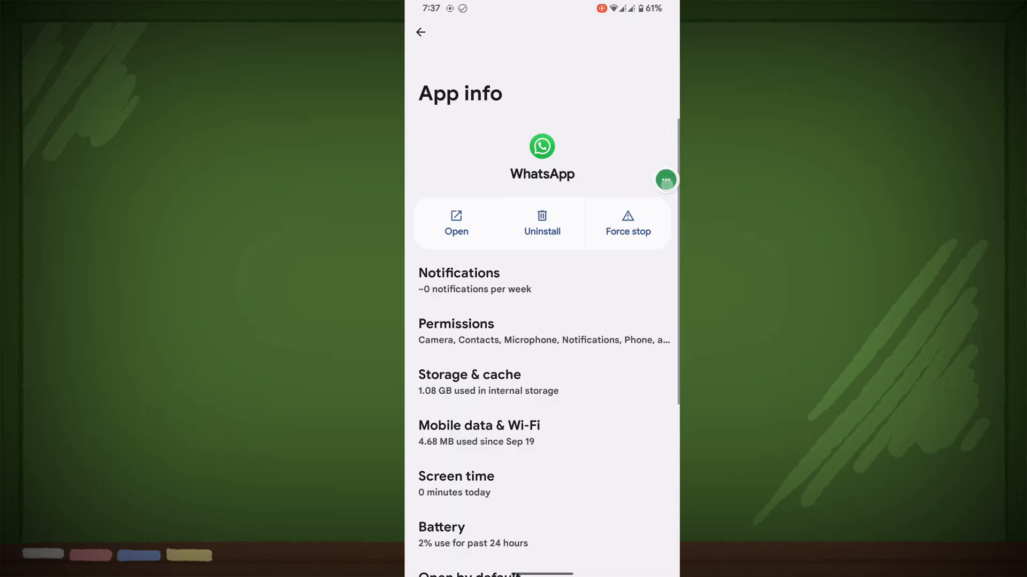
- Force-stop WhatsApp, then clear its cache under Storage & cache
click(627, 223)
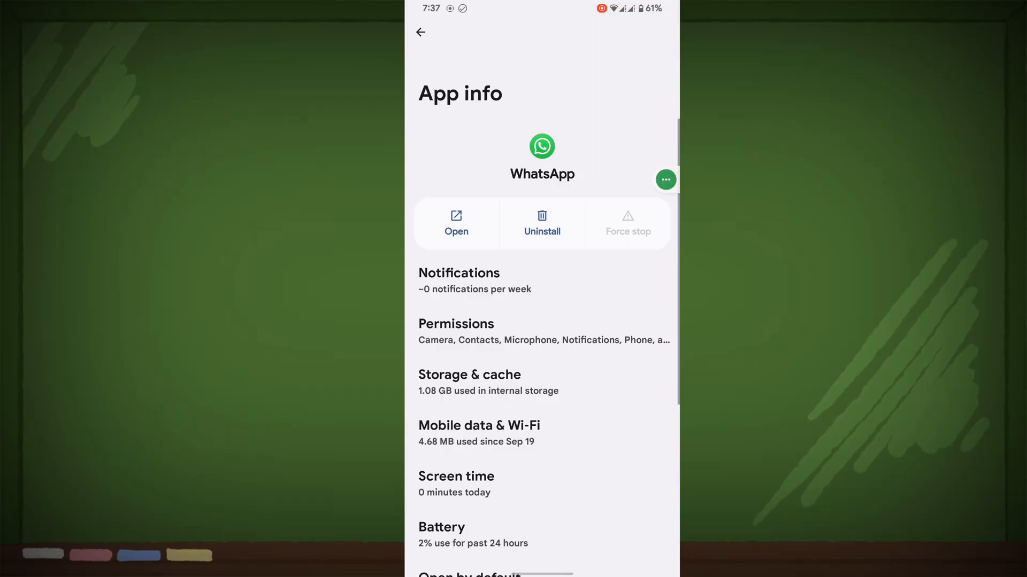
click(469, 383)
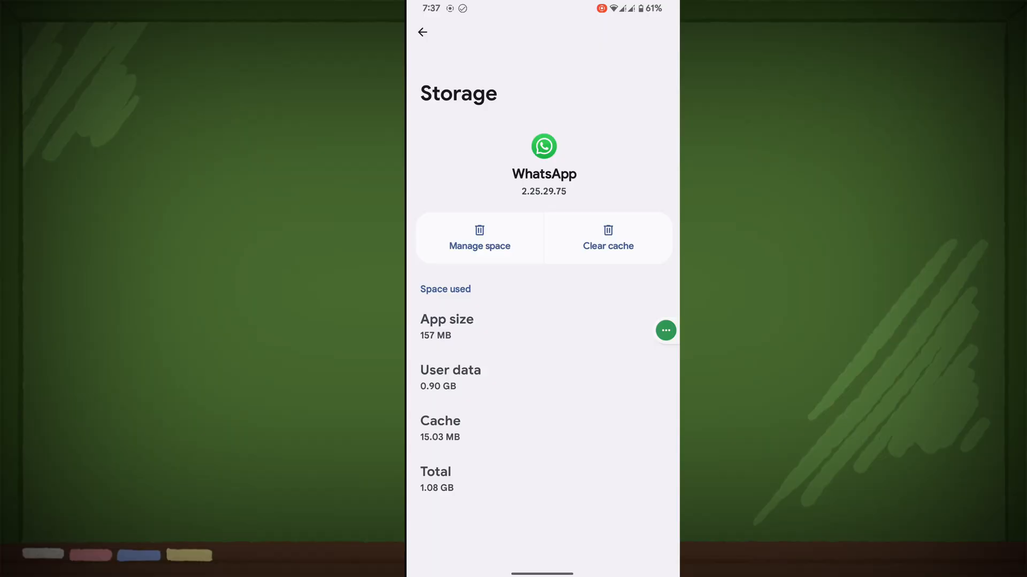
click(605, 238)
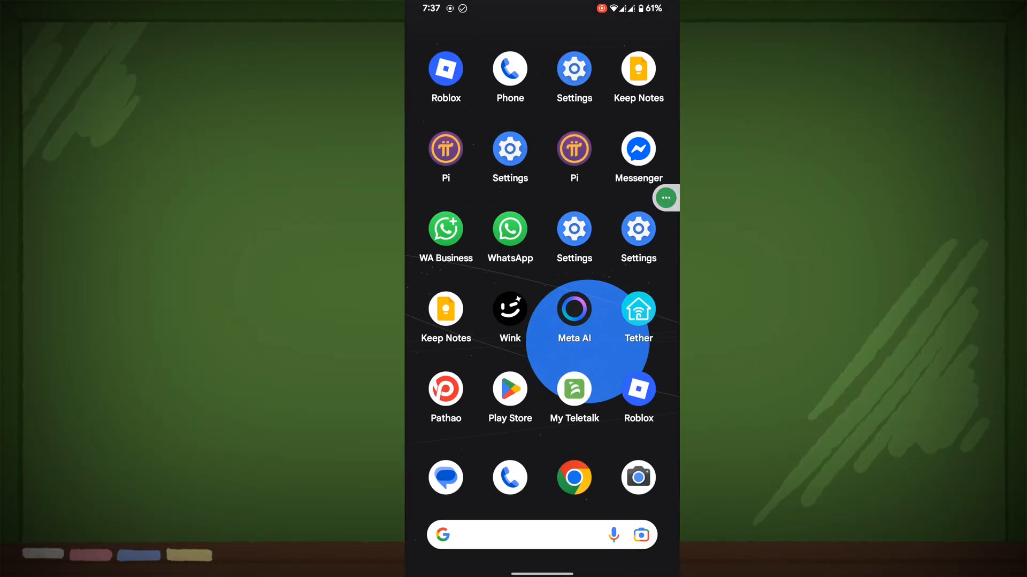
- Relaunch WhatsApp, view the Link as companion device screen, then go back
click(509, 230)
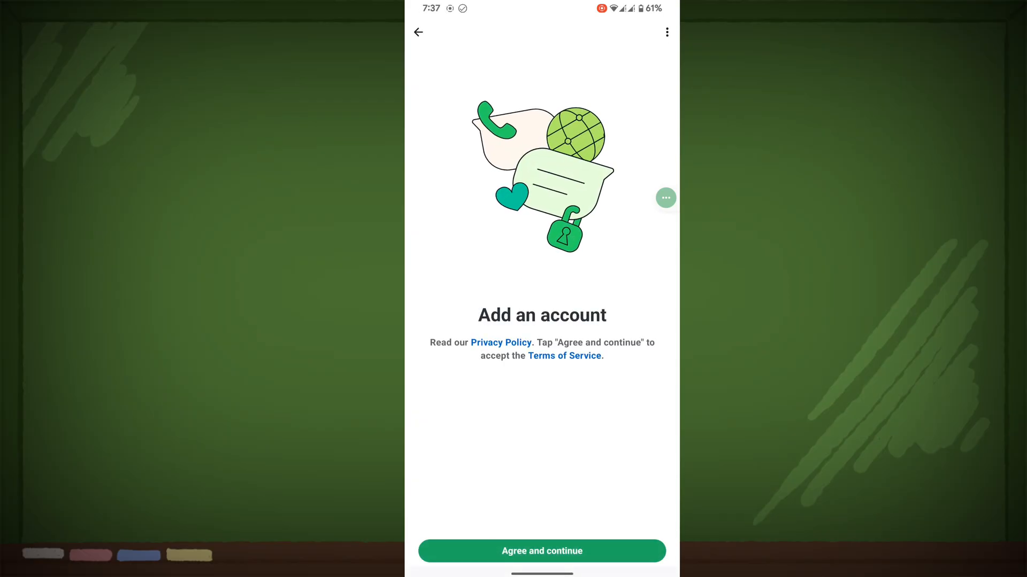
click(542, 550)
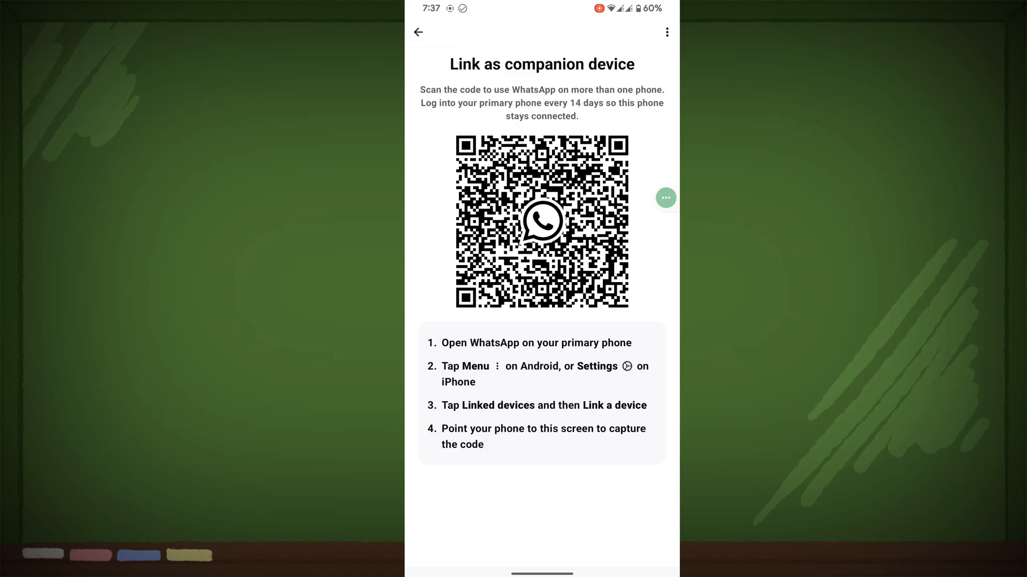
click(418, 31)
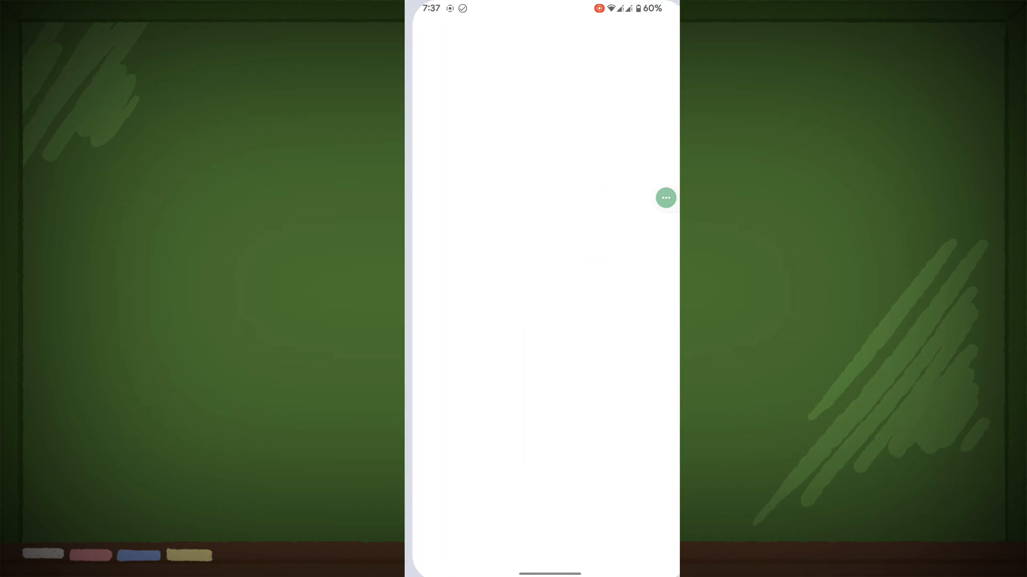